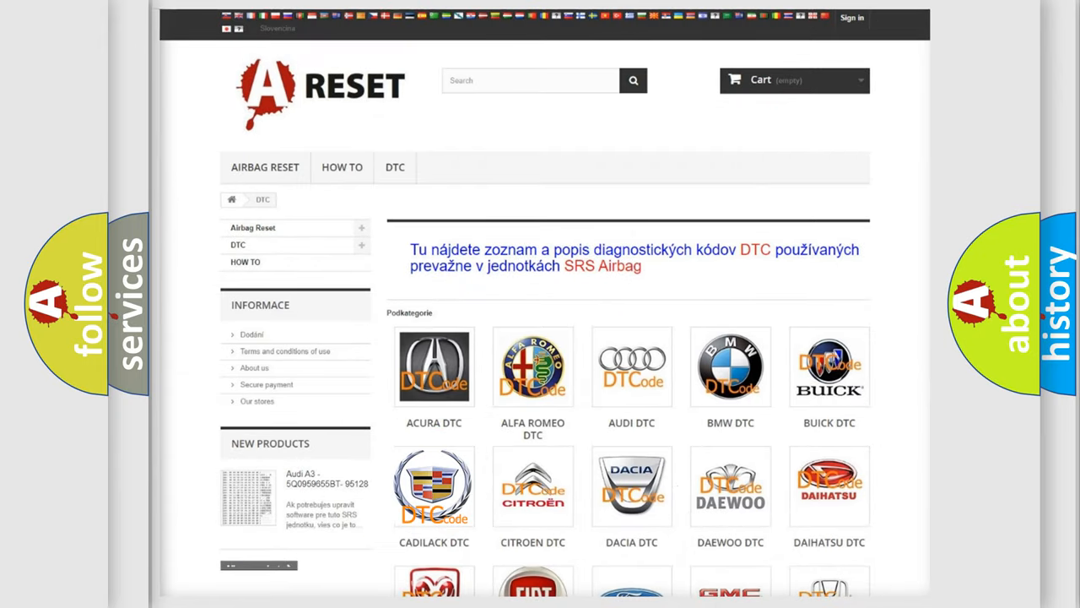
Step: Reveal the B050902 definition, HVAC sensor circuit description and the Cause heading on the Cadillac slide
left_click(434, 486)
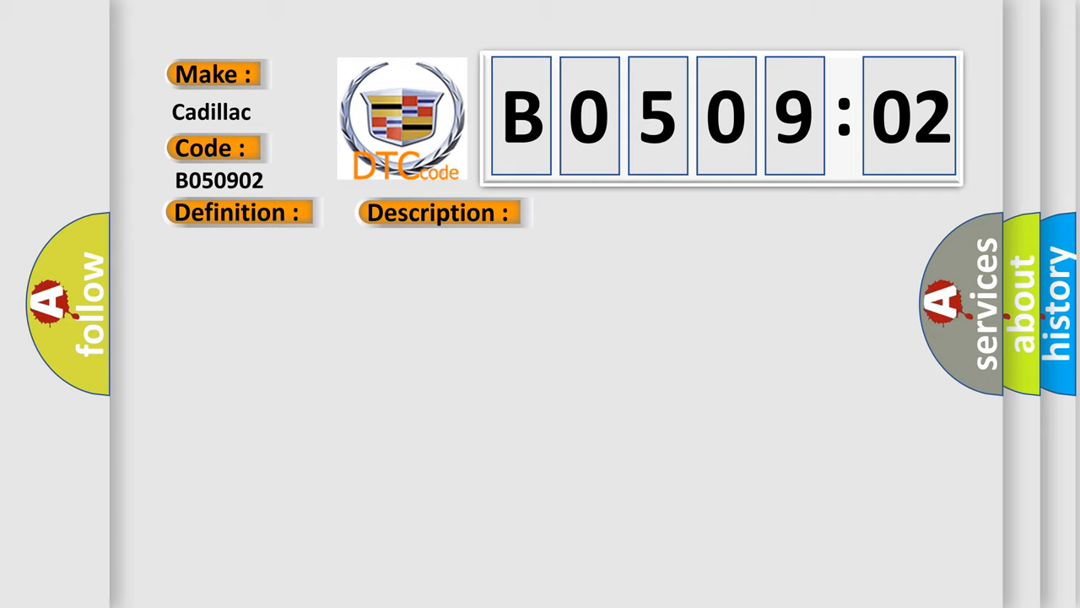
left_click(618, 213)
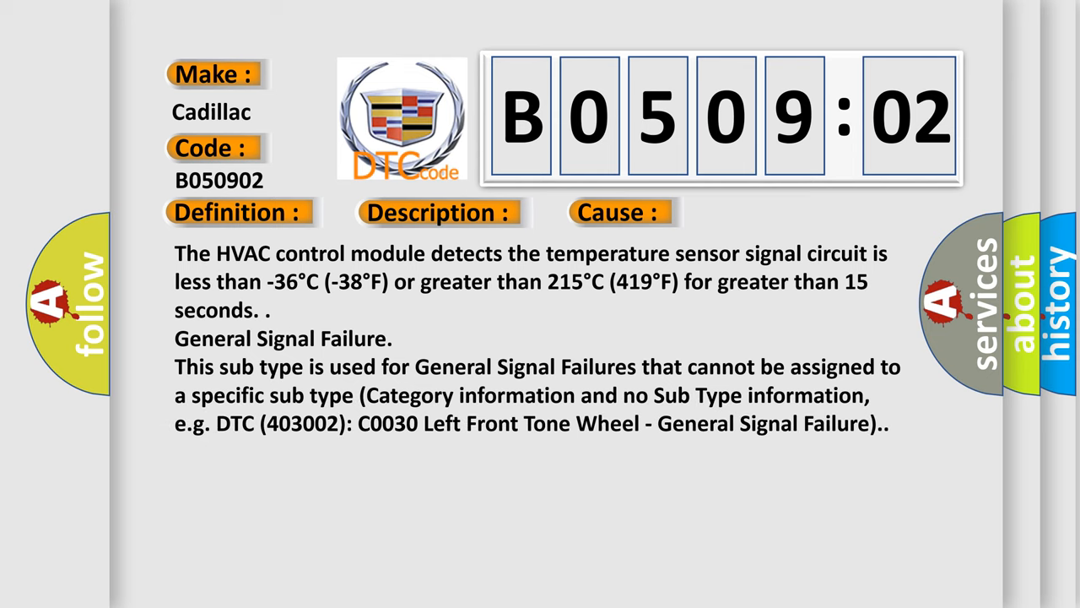